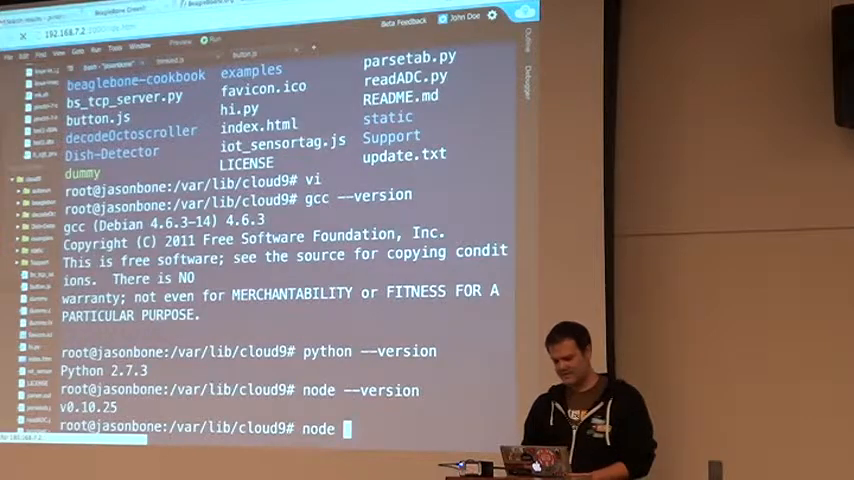
Step: Launch the examples/blinkled.js demo with node in the terminal
{"action": "type", "text": "examples/"}
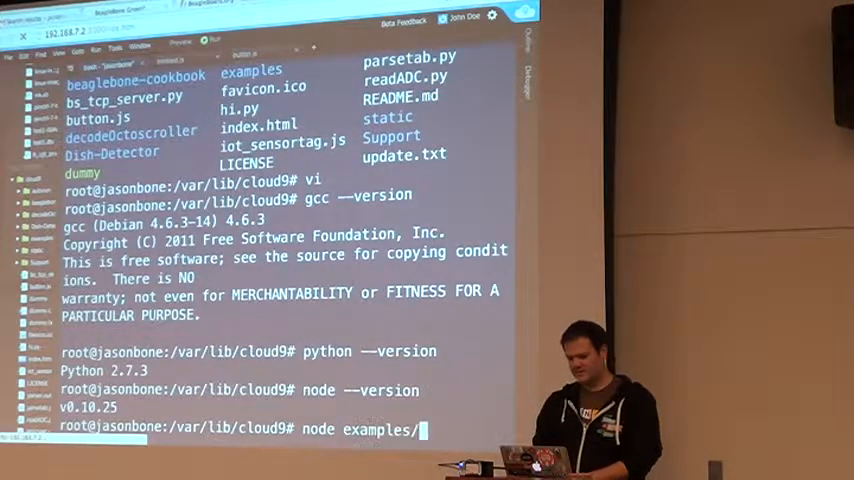
{"action": "type", "text": "blinkled.js"}
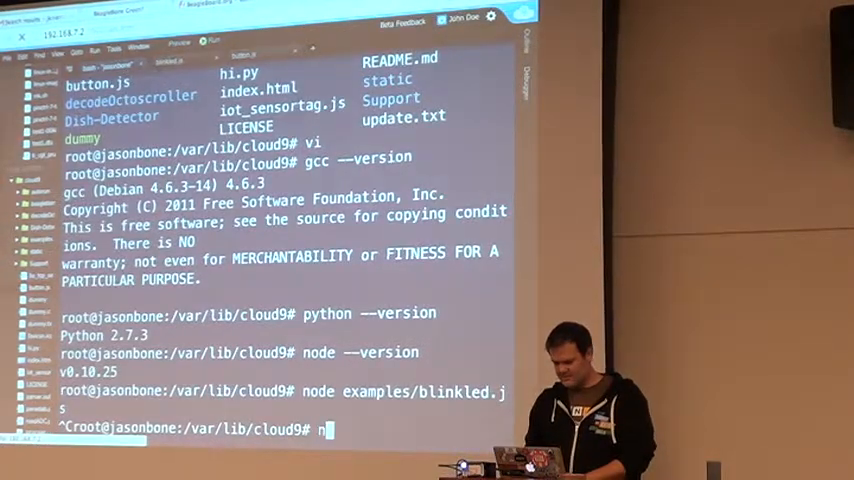
Step: Run node button.js, then change into /sys/class/gpio and its gpio folder
{"action": "type", "text": "ode b"}
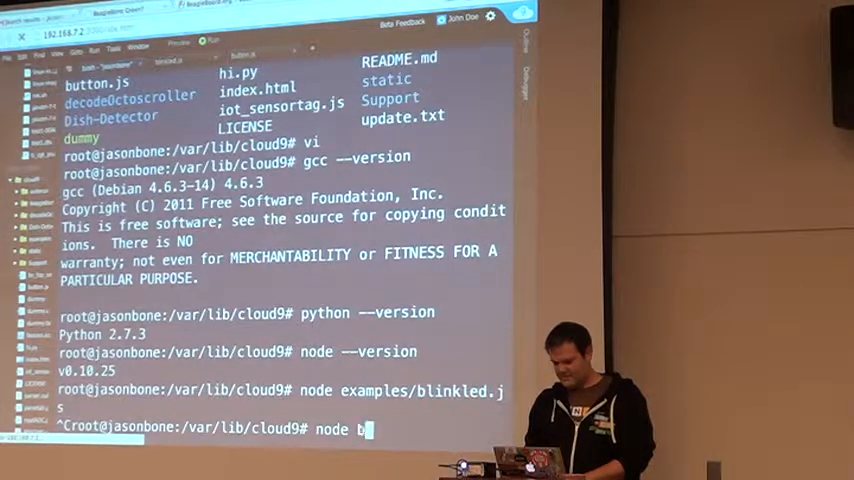
{"action": "type", "text": "utton.js"}
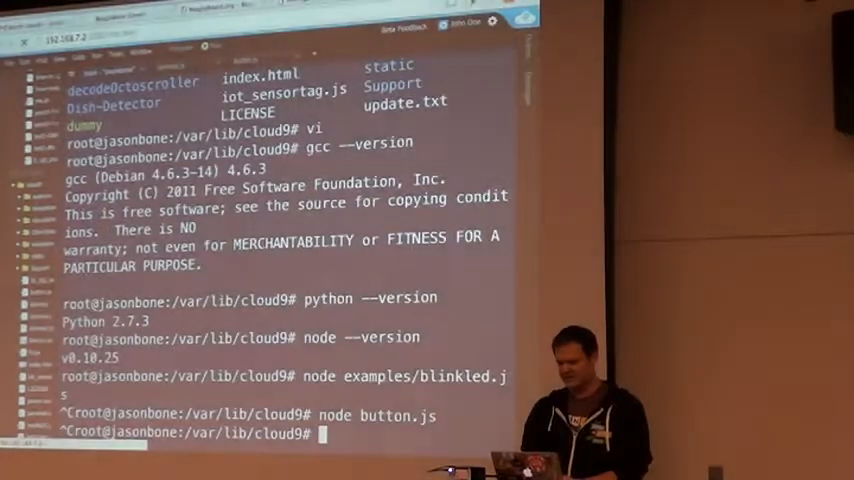
{"action": "type", "text": "cd /sys/class/gpio/"}
{"action": "type", "text": "ls"}
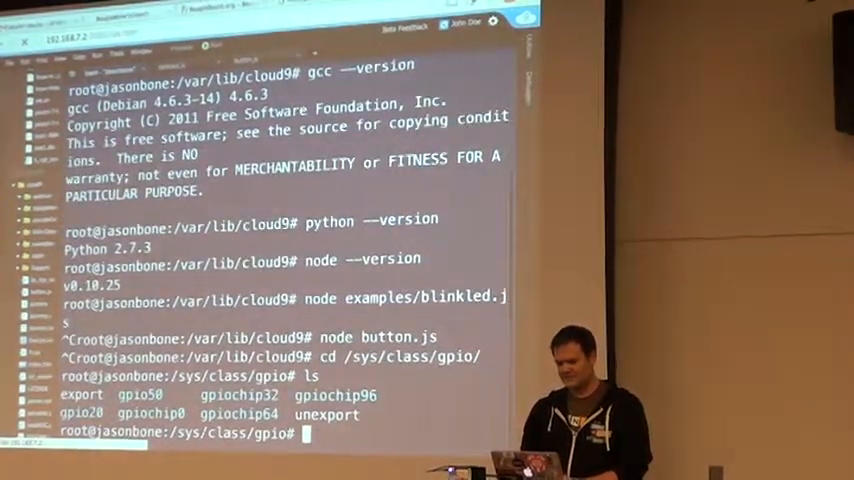
{"action": "type", "text": "cd gpio20/"}
{"action": "type", "text": "ls"}
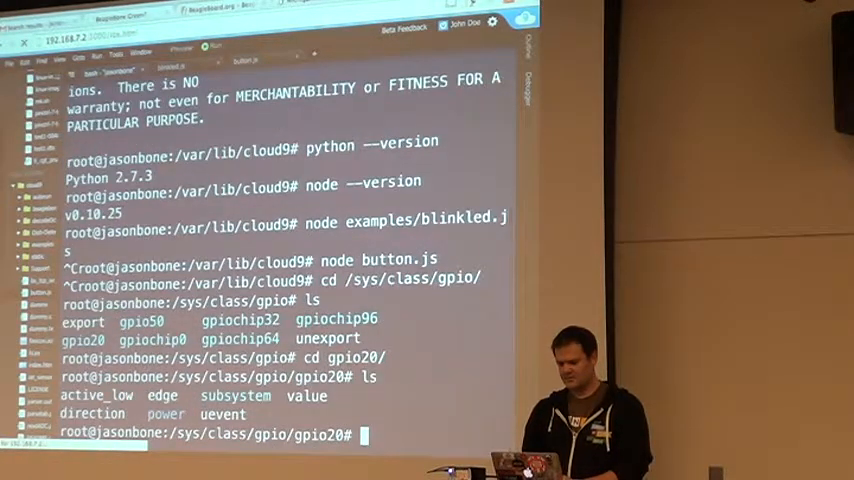
Step: Read gpio20's button state with 'cat value'
{"action": "type", "text": "cat value"}
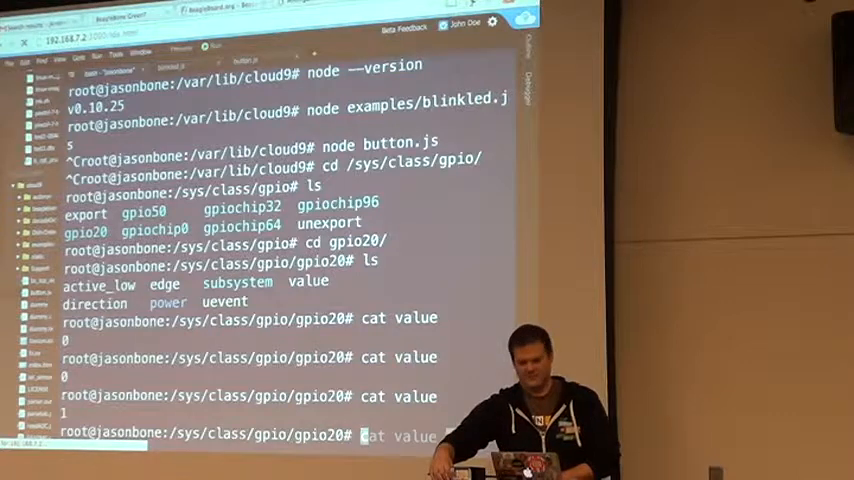
Step: Rerun 'cat value' to read the button's current value again
{"action": "key", "text": "Return"}
{"action": "type", "text": "cd /"}
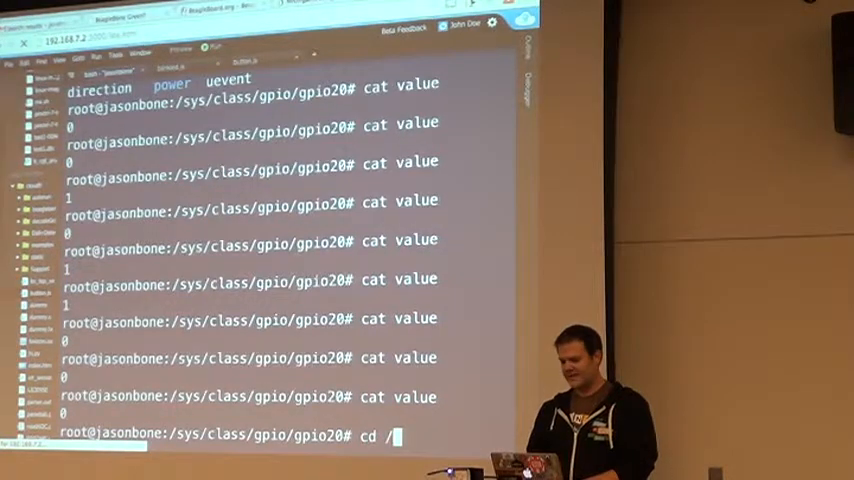
Step: Return to the home directory and enter 'apt-get install php' at the prompt
{"action": "key", "text": "Return"}
{"action": "type", "text": "apt-get"}
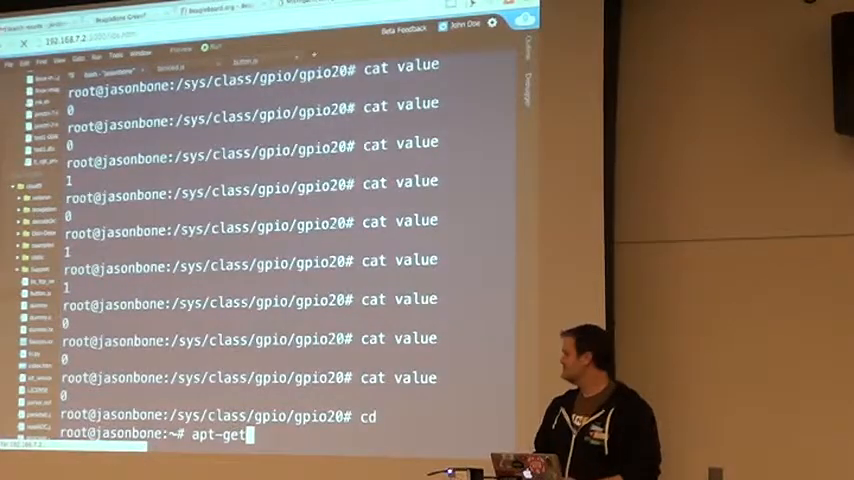
{"action": "type", "text": "install"}
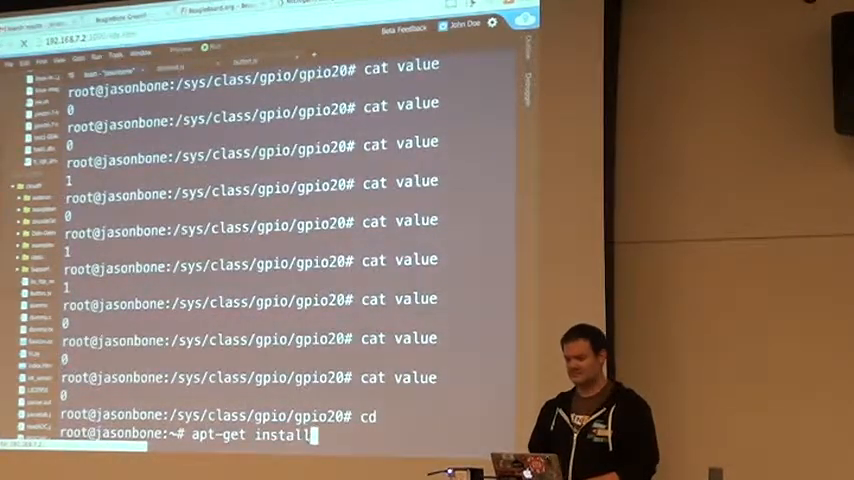
{"action": "type", "text": "php"}
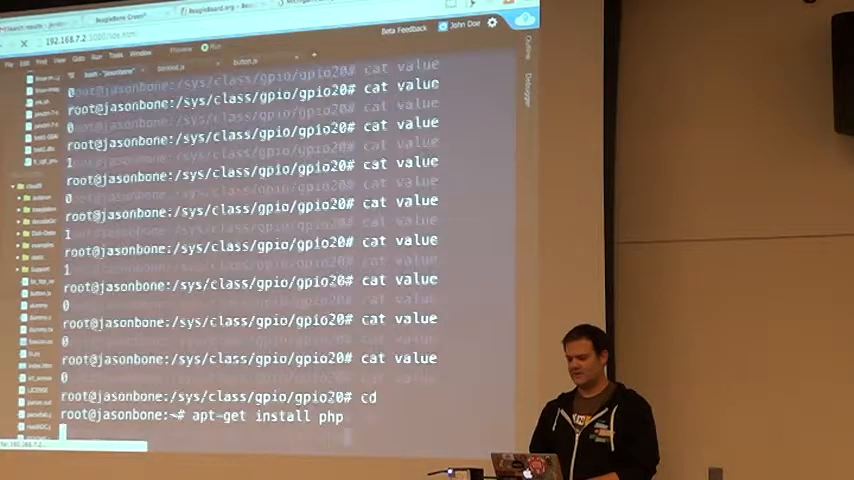